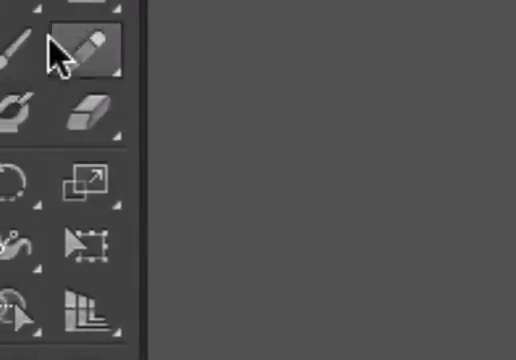
pyautogui.moveTo(90, 55)
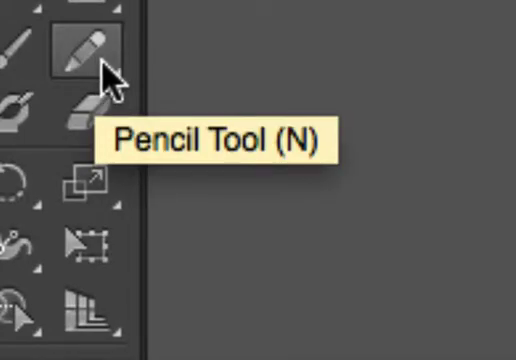
# - Select the Pencil tool and open its Pencil Tool Options
pyautogui.click(80, 45)
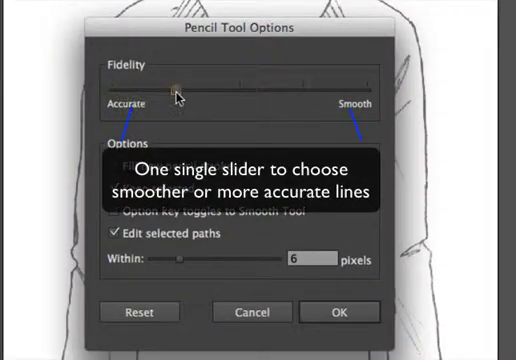
# - Drag the Fidelity slider to the midpoint between Accurate and Smooth
pyautogui.moveTo(178, 88); pyautogui.dragTo(240, 90)
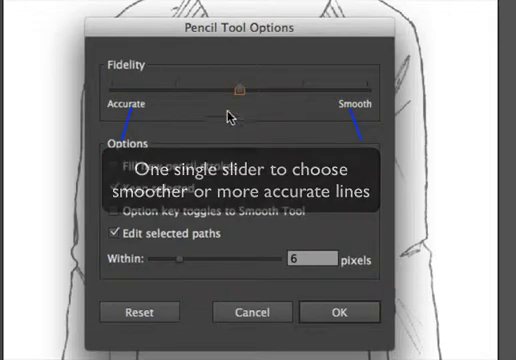